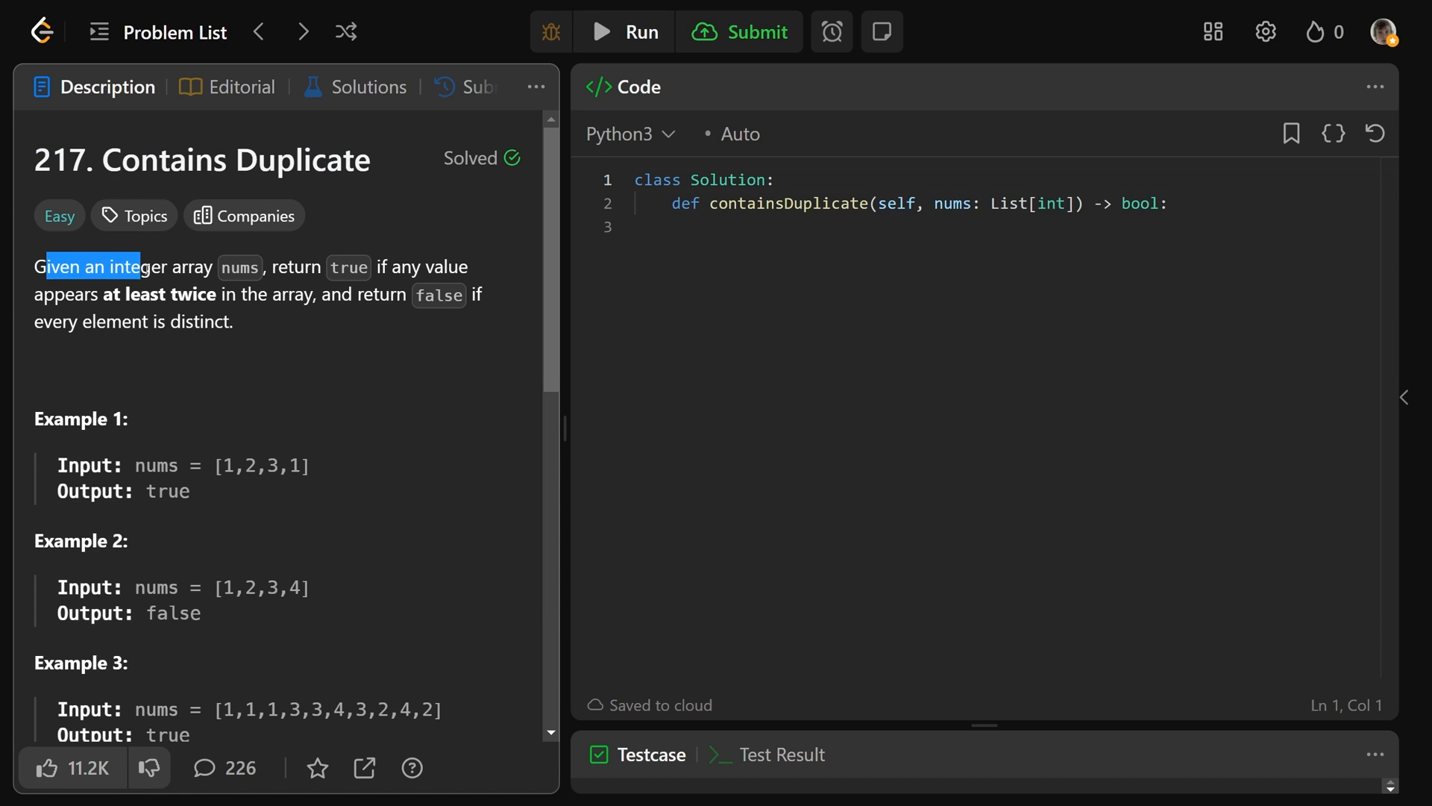
Highlight a phrase in the problem statement and the repeated 1 in Example 1.
{"action": "double_click", "coordinate": [294, 267]}
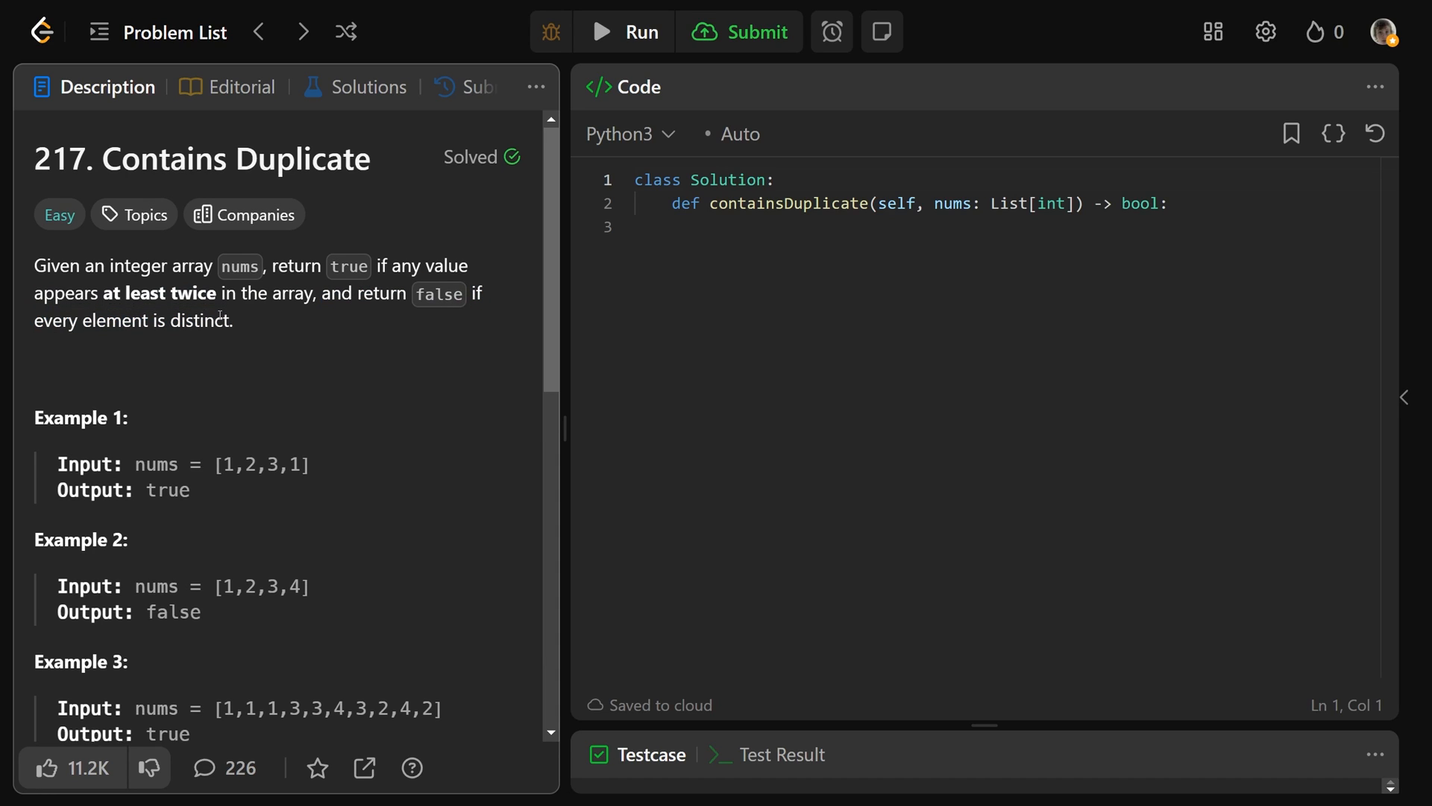
{"action": "scroll", "scroll_direction": "down", "scroll_amount": 3}
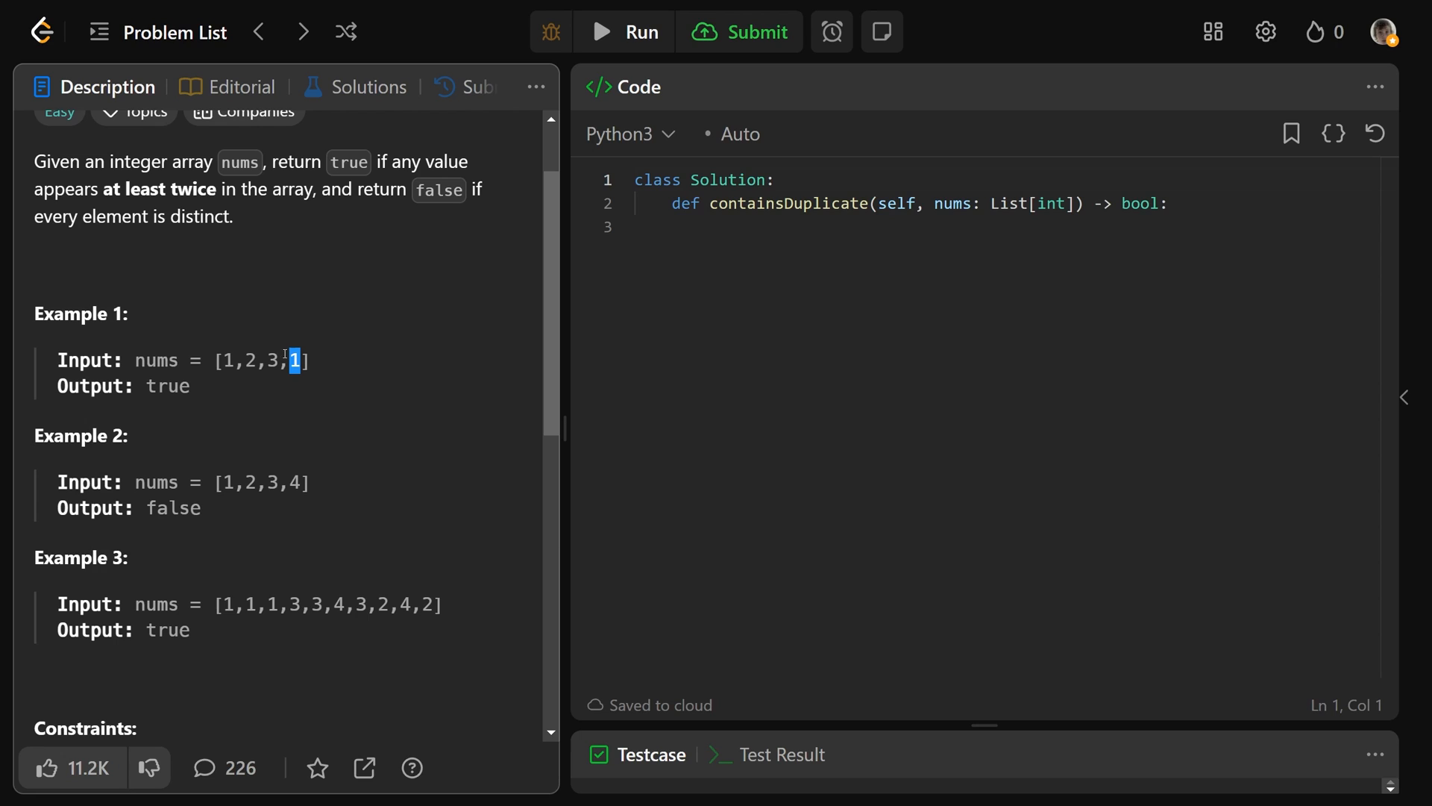
{"action": "double_click", "coordinate": [167, 386]}
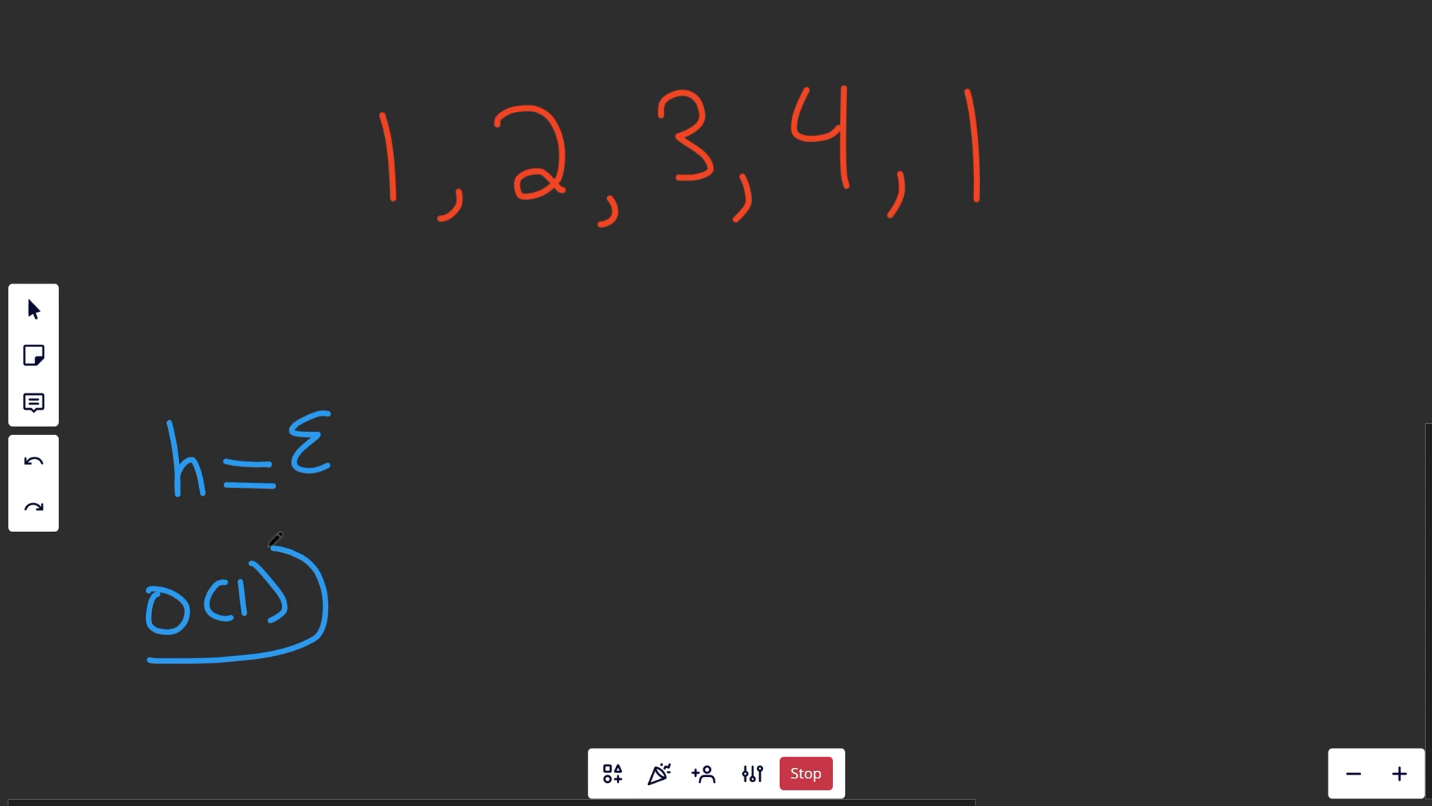
Remove the O(1) note, underline the array 1, 2, 3, 4, and select the final 1.
{"action": "left_click", "coordinate": [33, 460]}
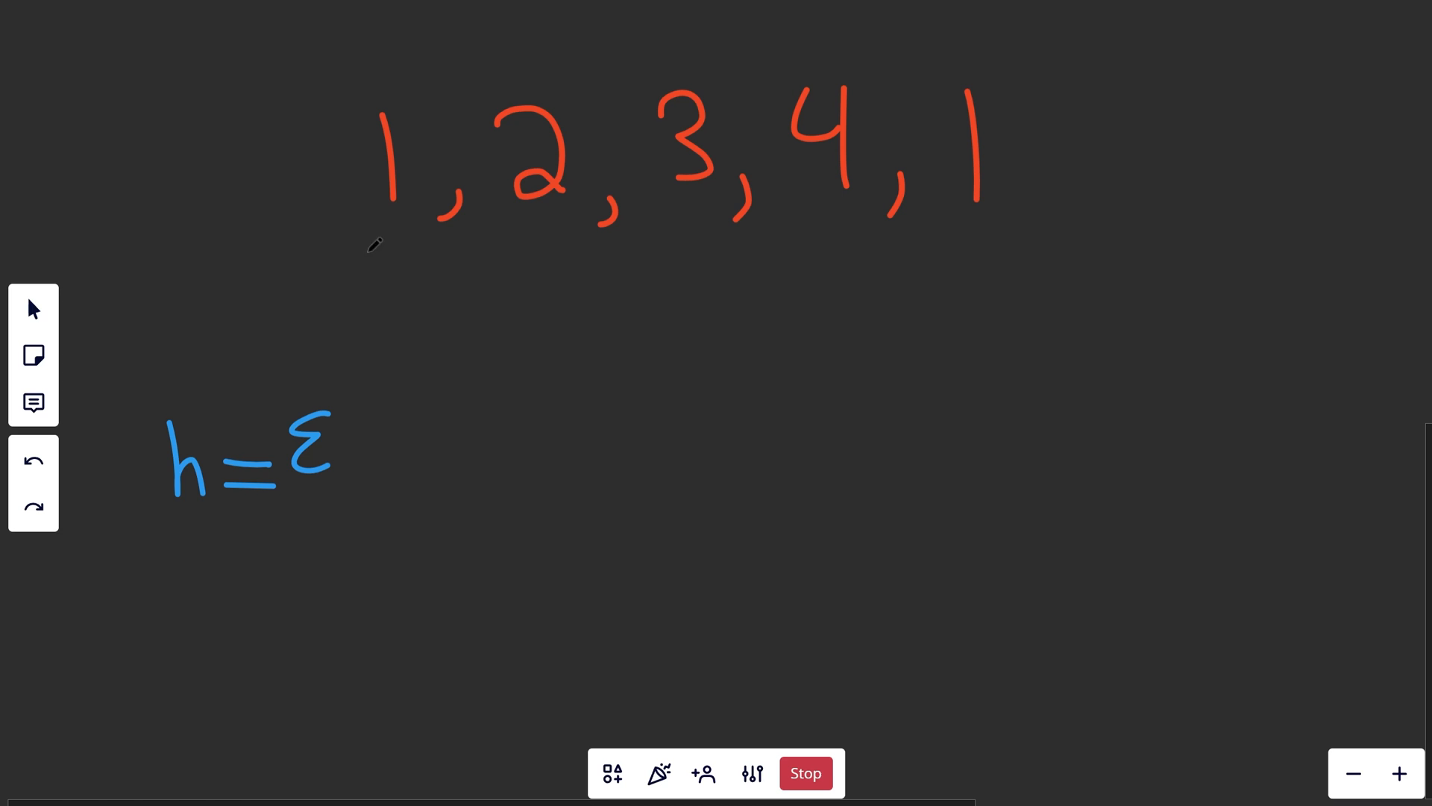
{"action": "left_click_drag", "start_coordinate": [361, 254], "coordinate": [432, 252]}
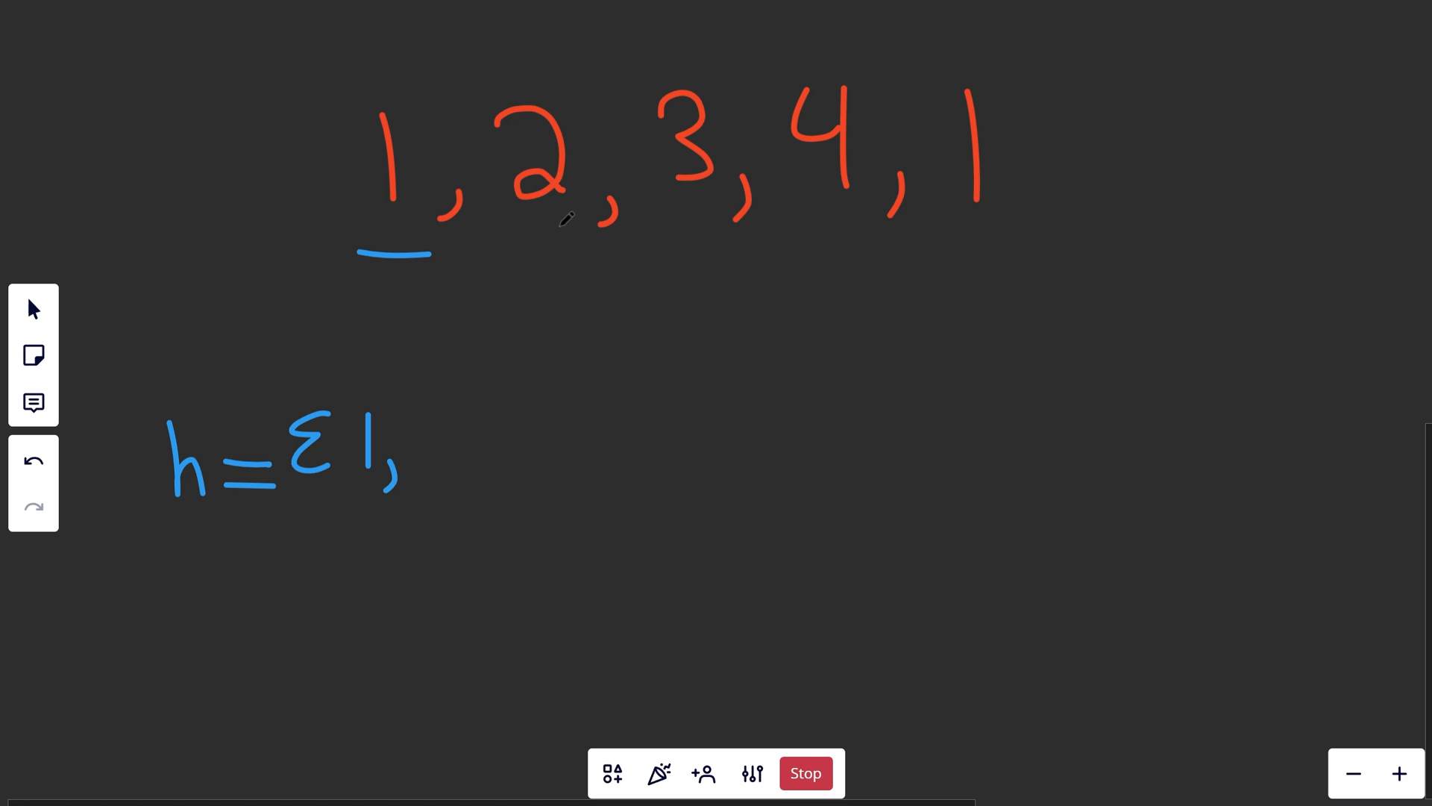
{"action": "left_click_drag", "start_coordinate": [429, 256], "coordinate": [577, 253]}
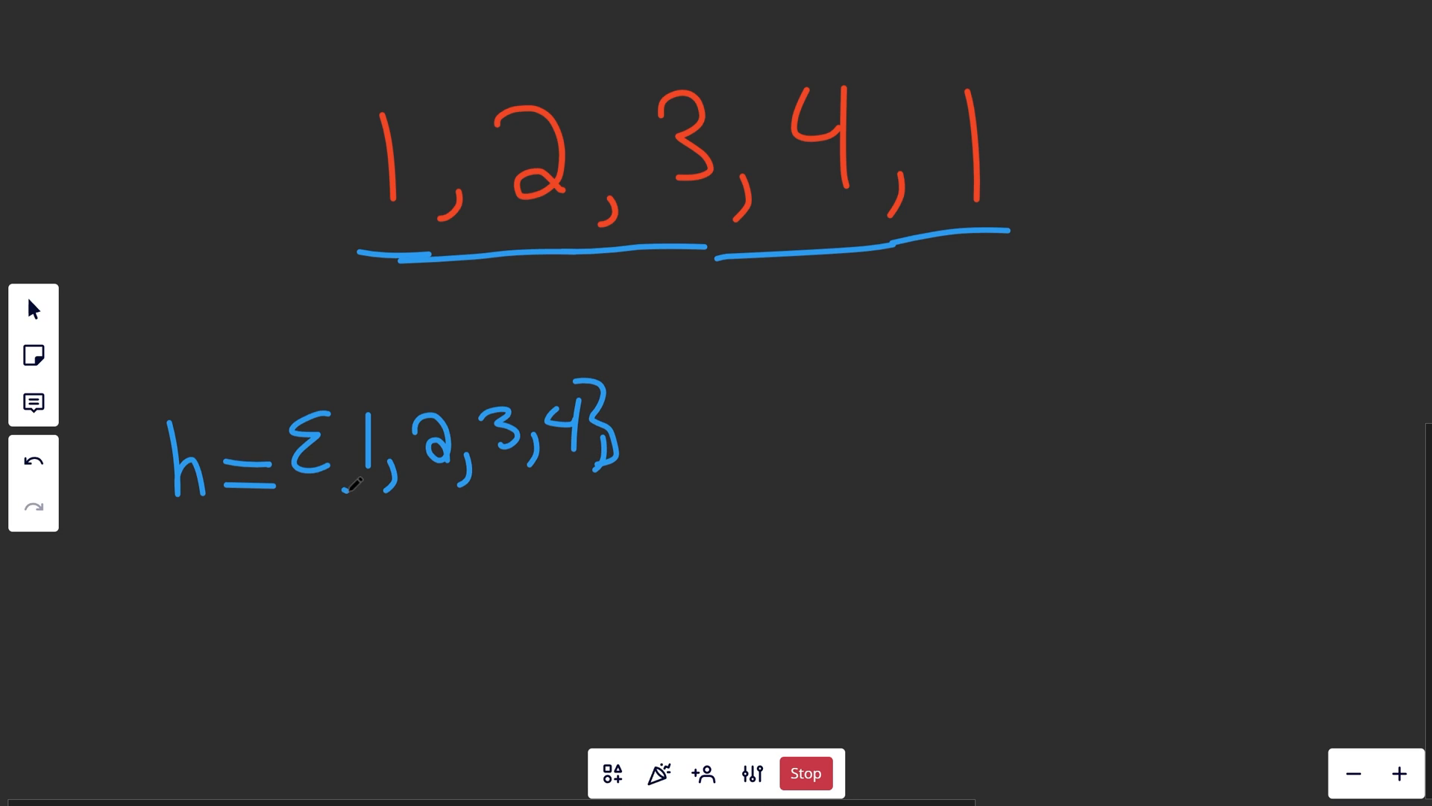
{"action": "mouse_move", "coordinate": [929, 308]}
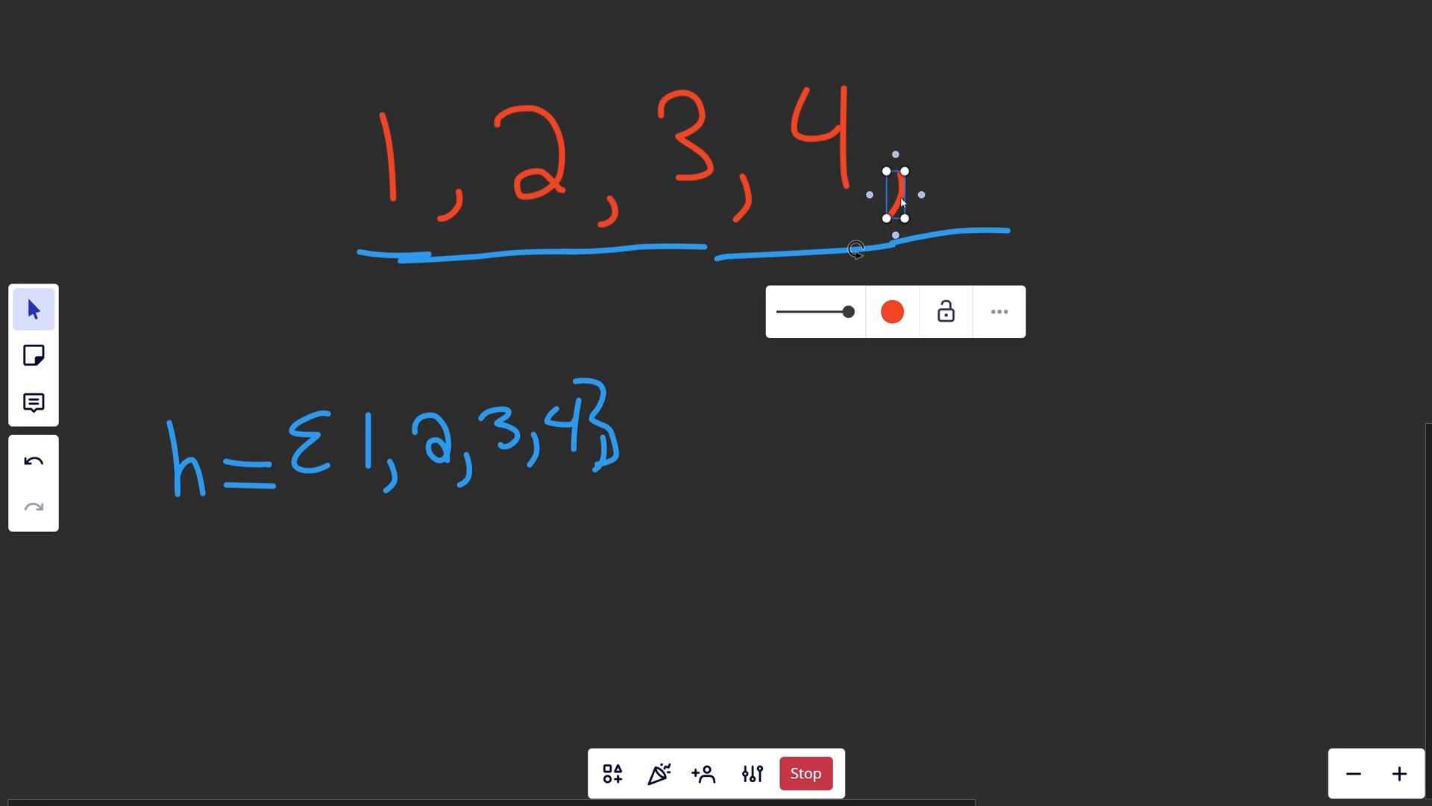
{"action": "left_click", "coordinate": [975, 216]}
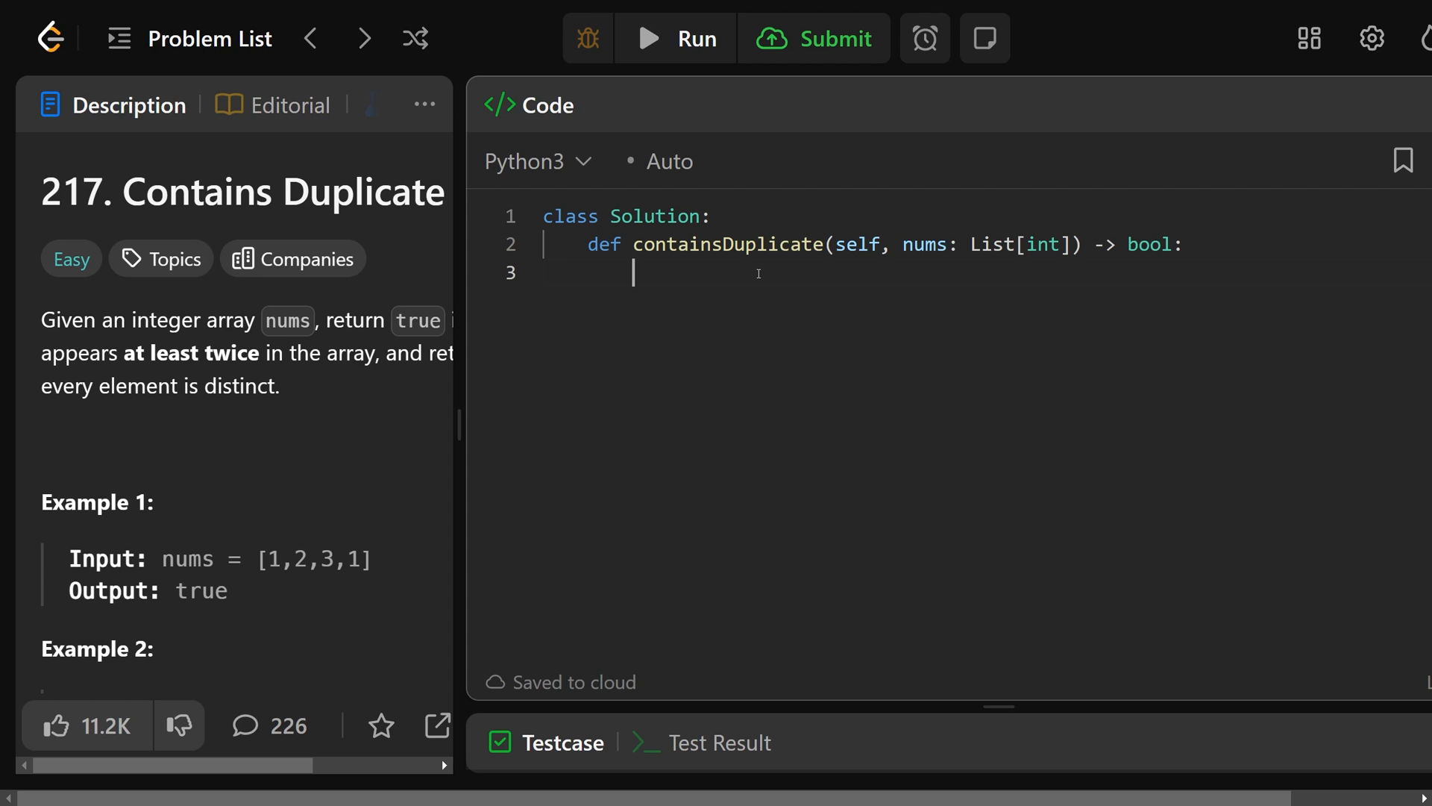
Write h = set() with a loop returning True on a repeat, then run it.
{"action": "type", "text": "h"}
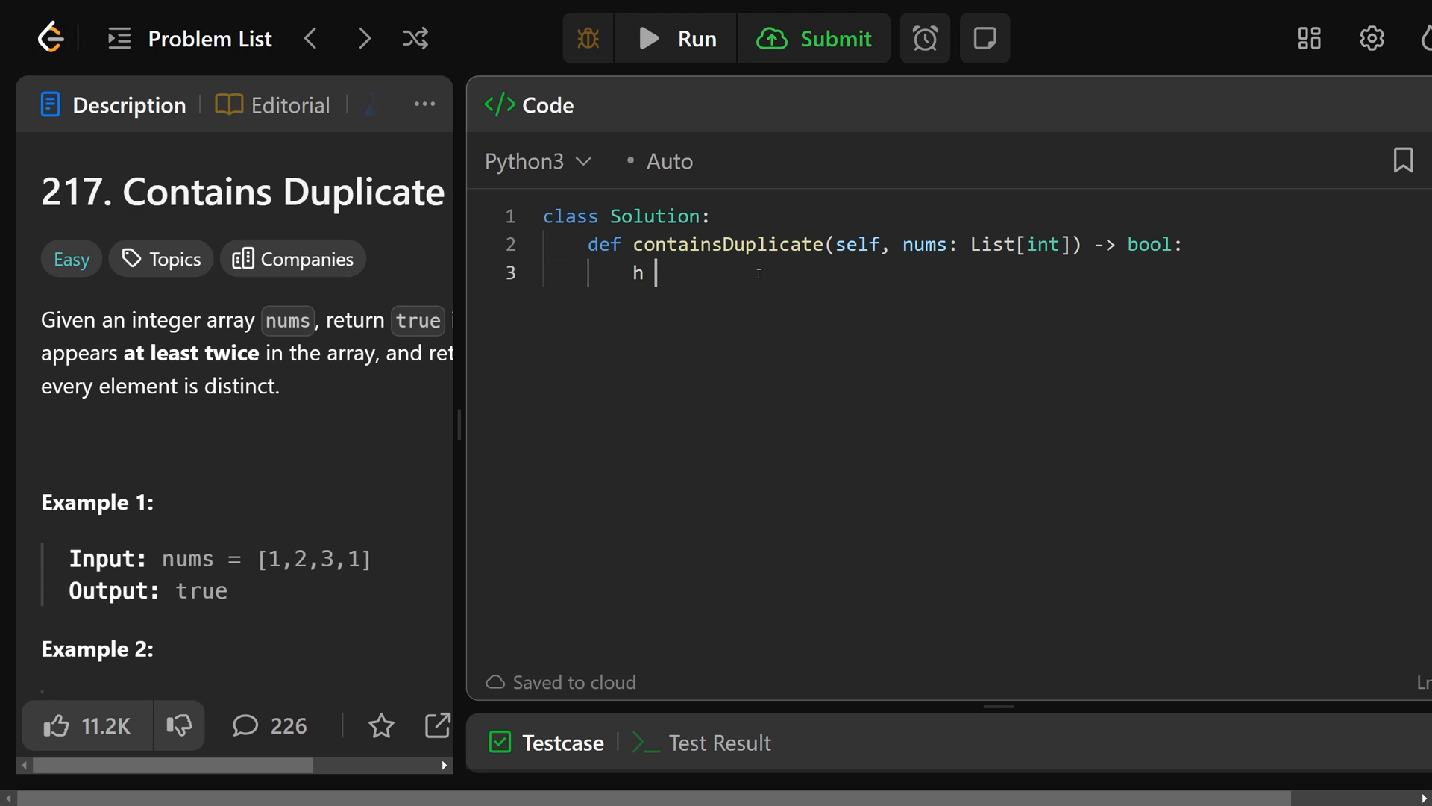
{"action": "type", "text": "= set"}
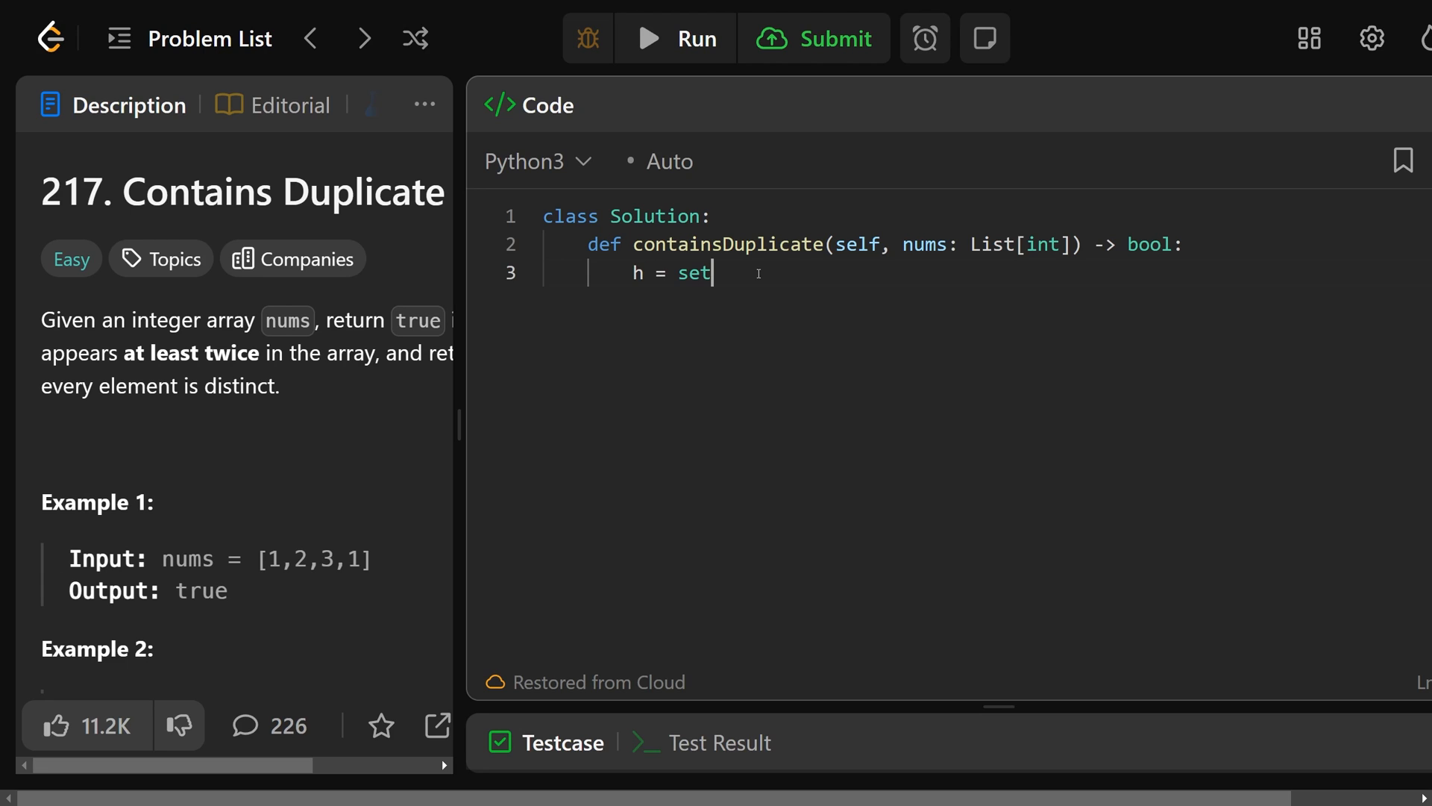
{"action": "type", "text": "()"}
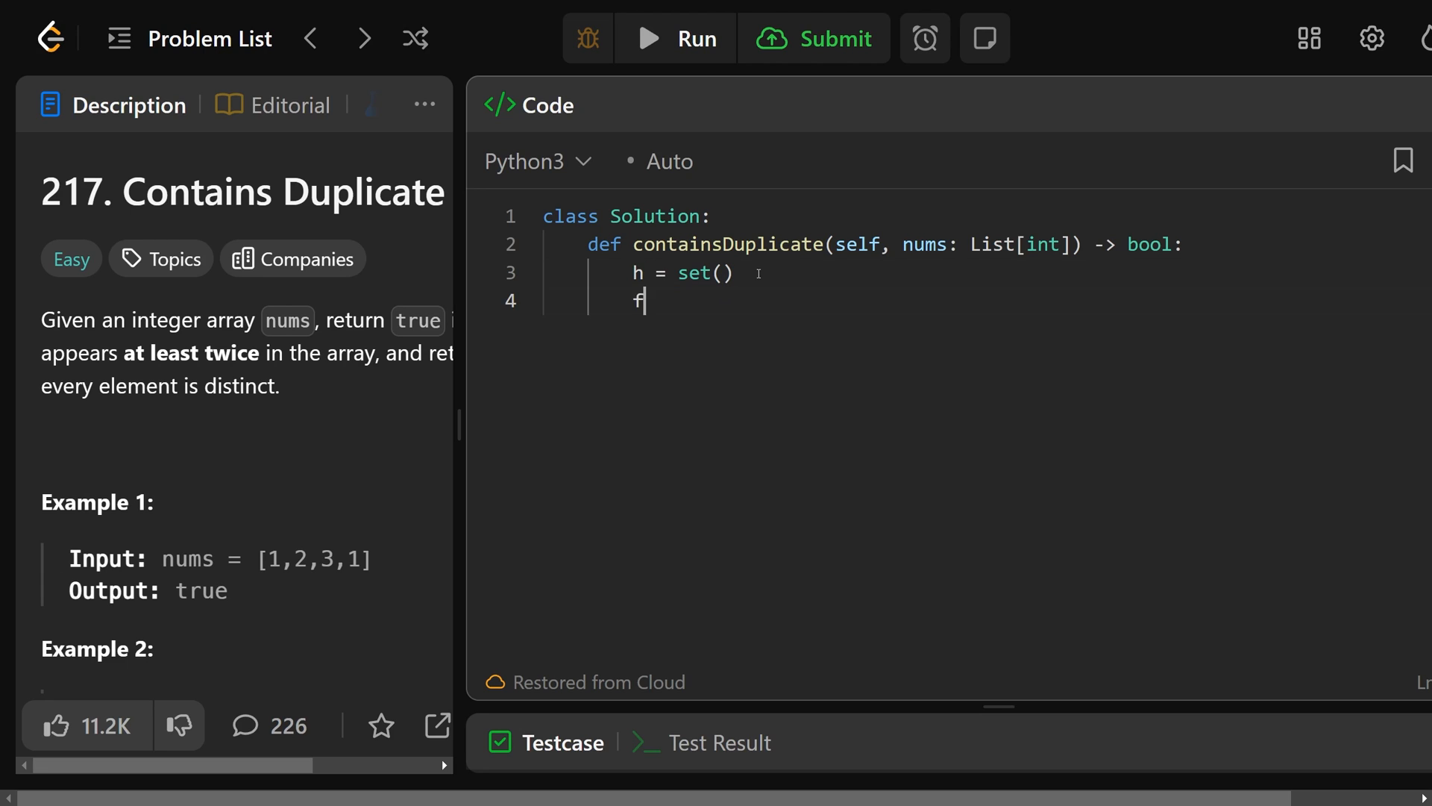
{"action": "type", "text": "or num in nums:"}
{"action": "type", "text": "if num in h:"}
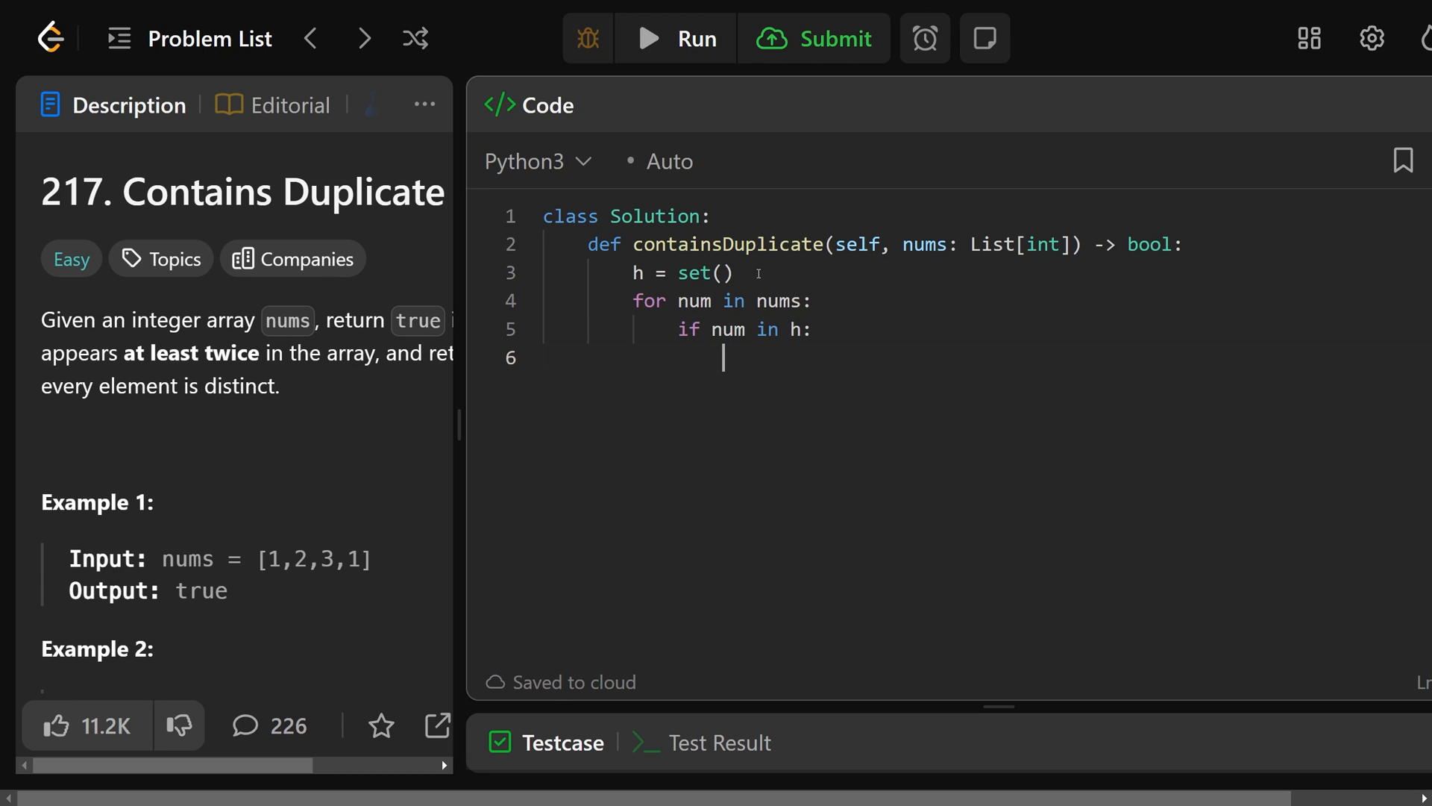
{"action": "type", "text": "return True"}
{"action": "type", "text": "else:"}
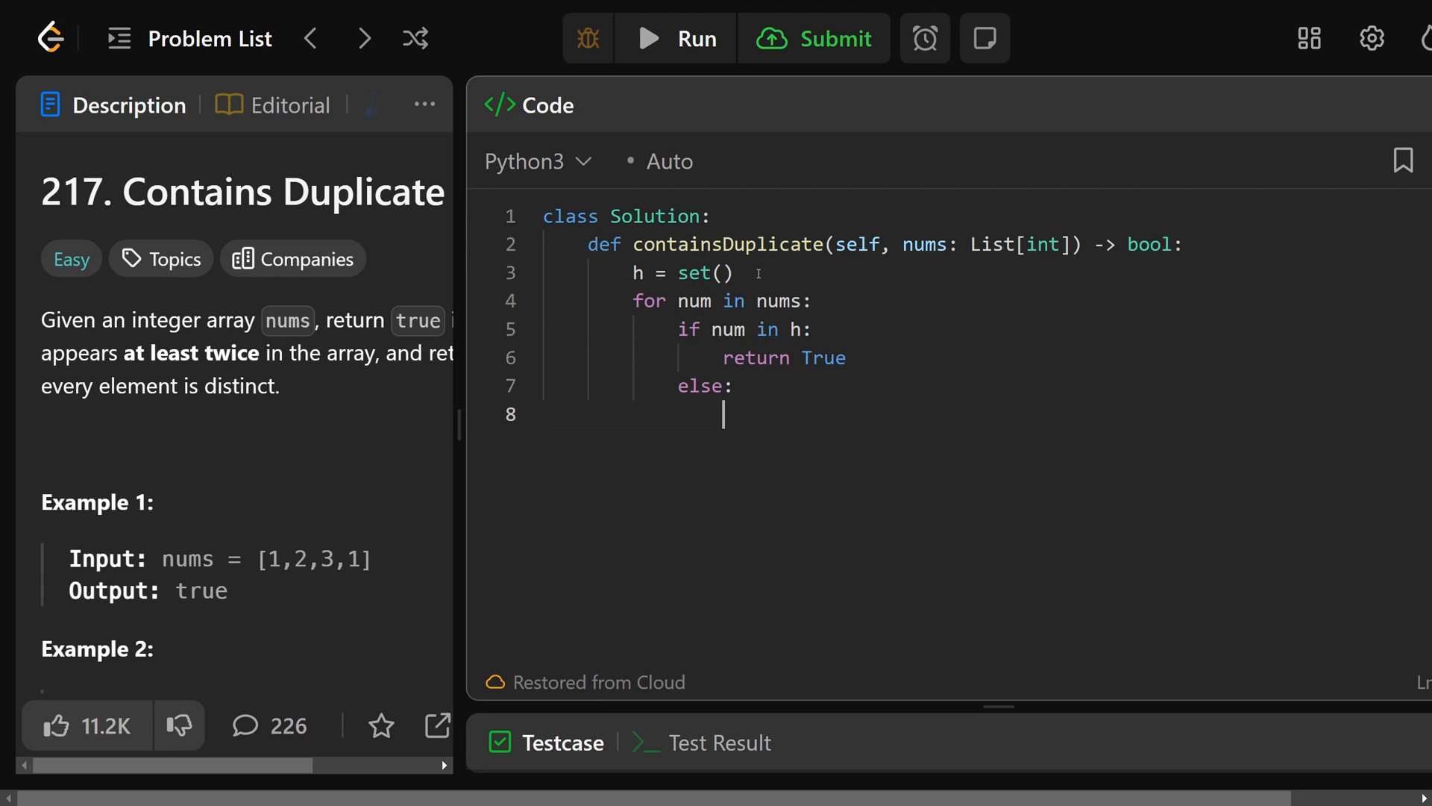
{"action": "type", "text": "h.add(num)"}
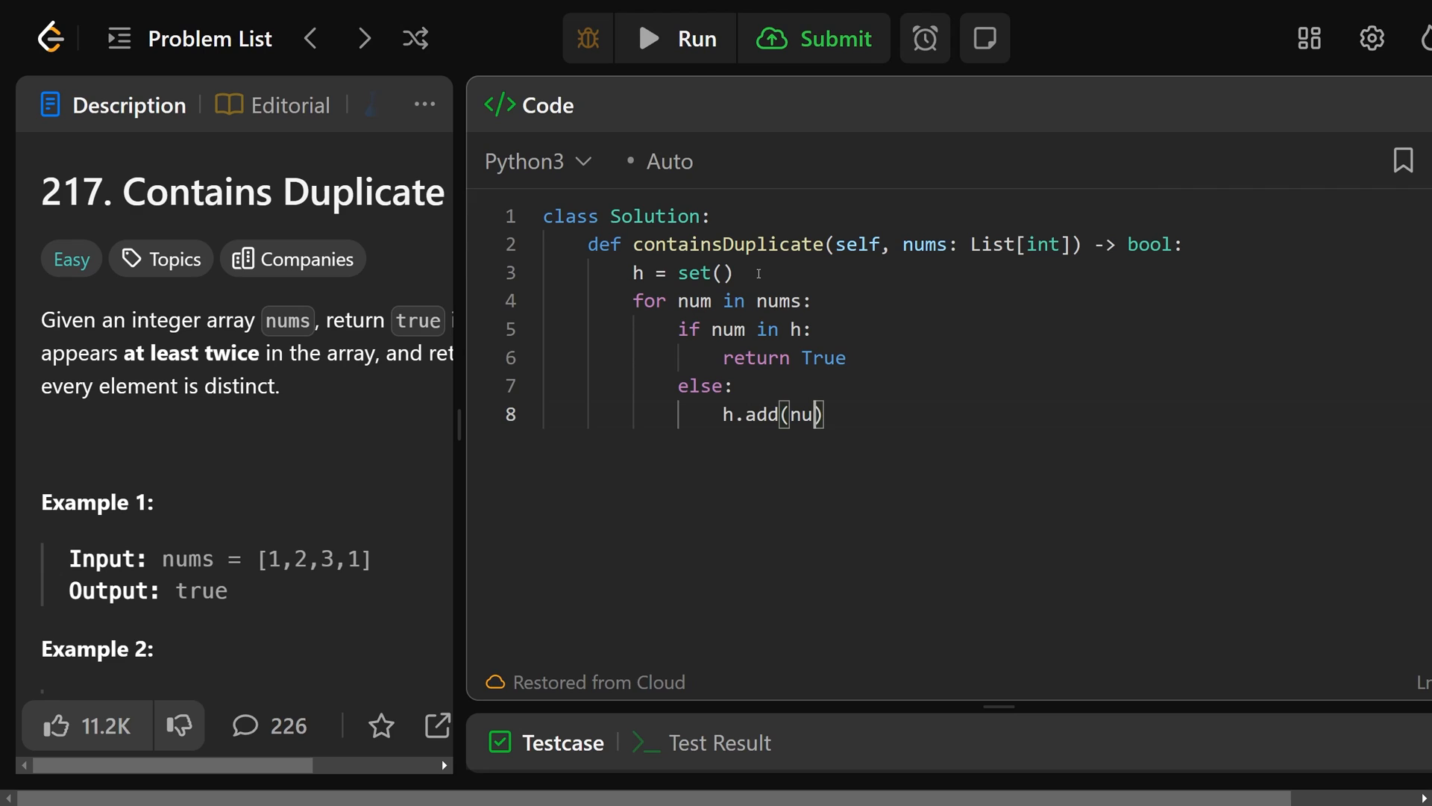
{"action": "key", "text": "Return"}
{"action": "type", "text": "return False"}
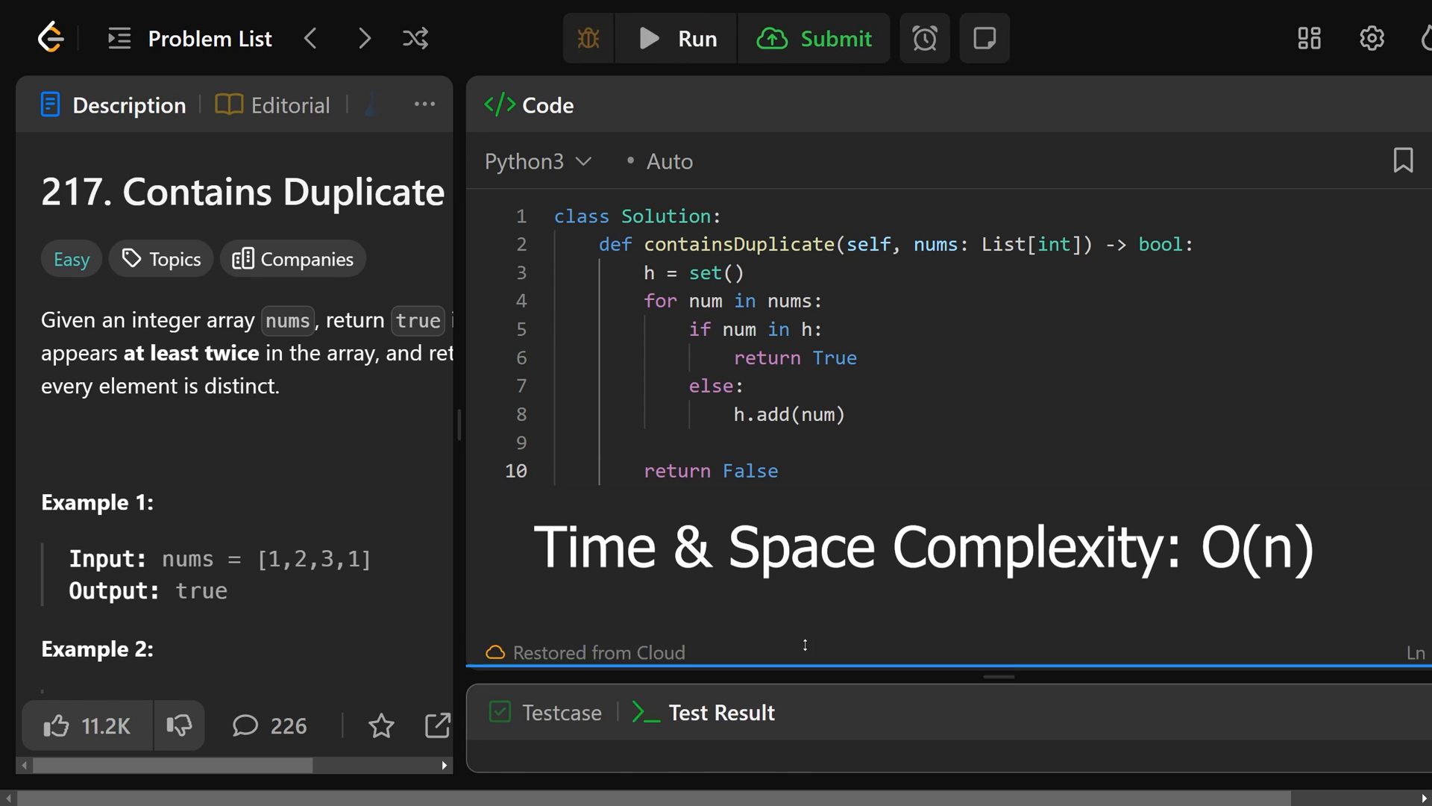
{"action": "left_click", "coordinate": [814, 38]}
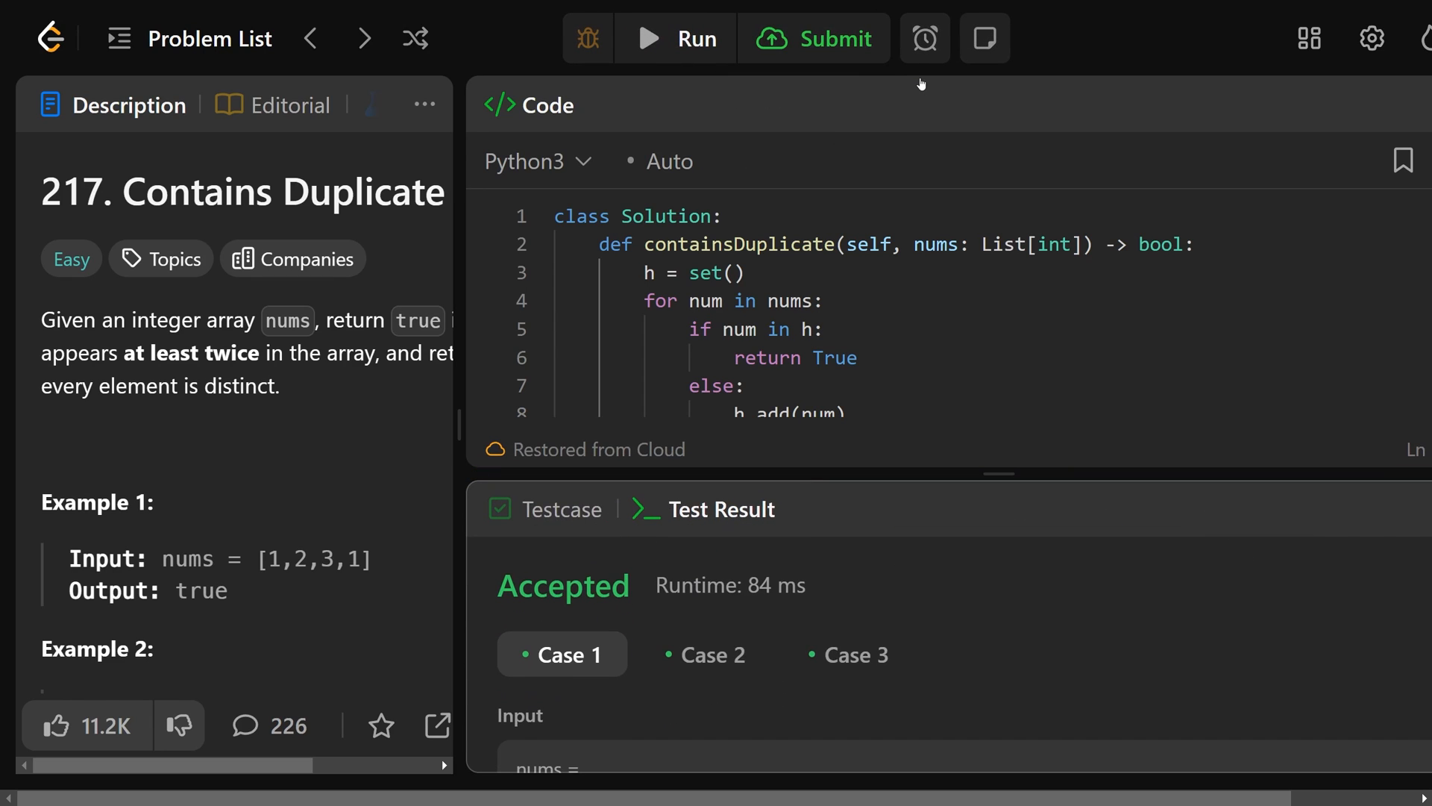